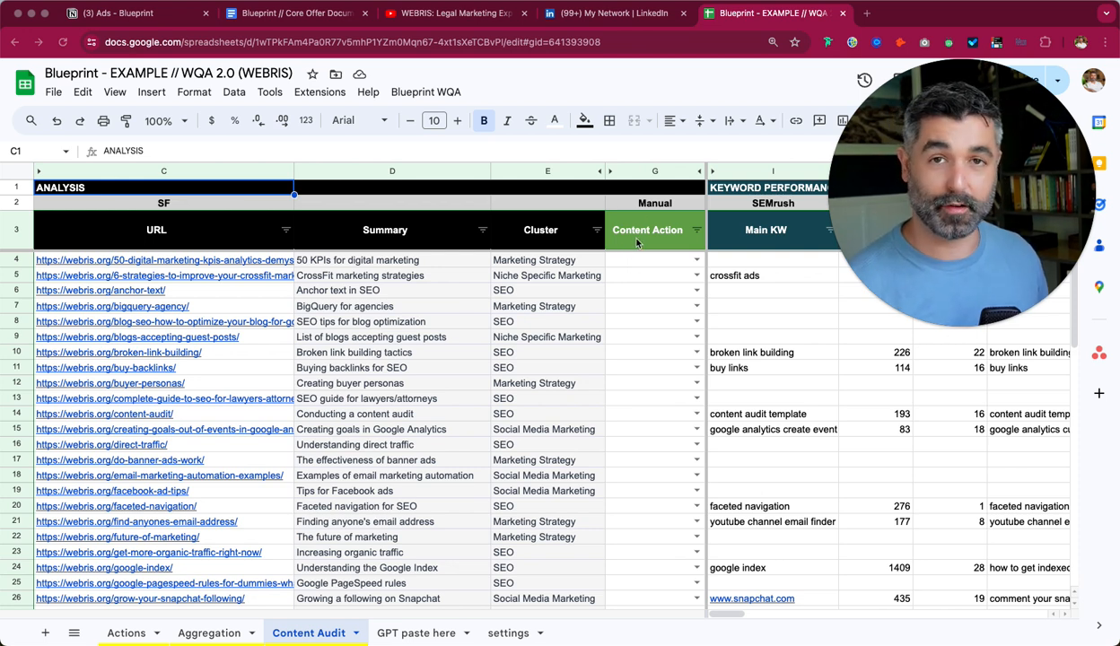
mouse_move(559, 344)
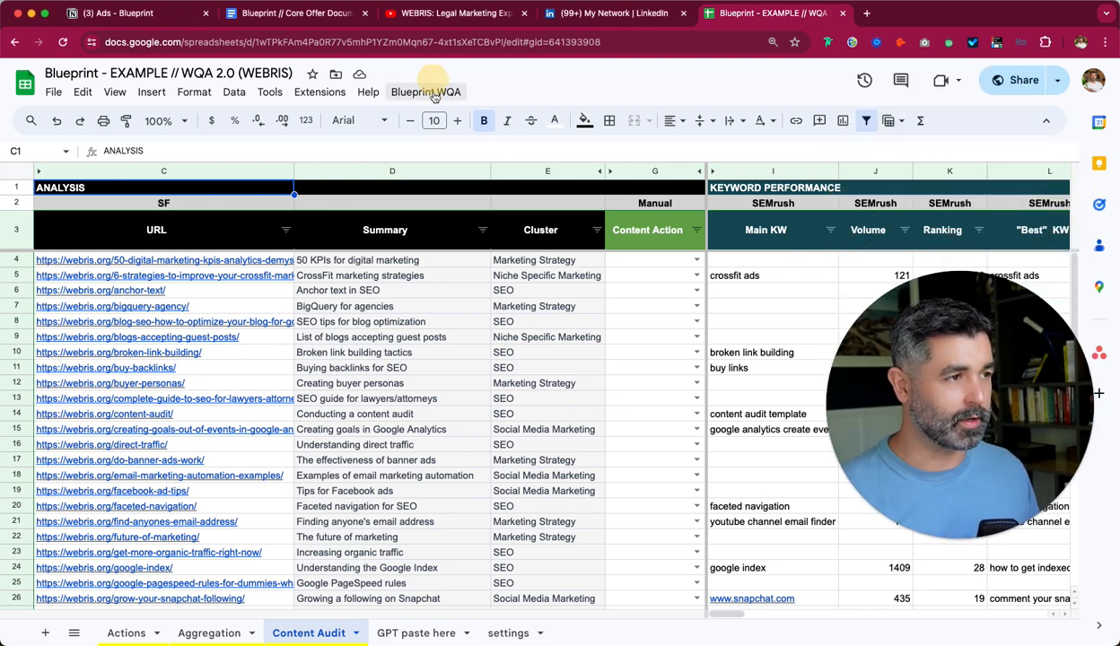
Step: Glance at the template's import and snapshot commands without running any, then open the Aggregation sheet
click(425, 91)
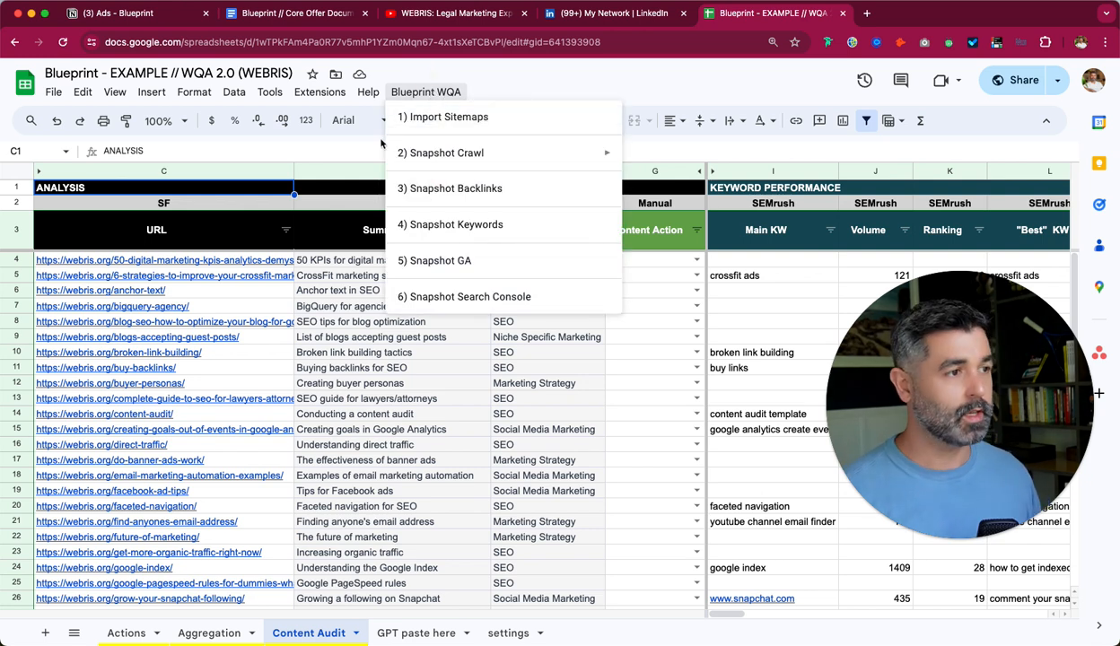
mouse_move(440, 152)
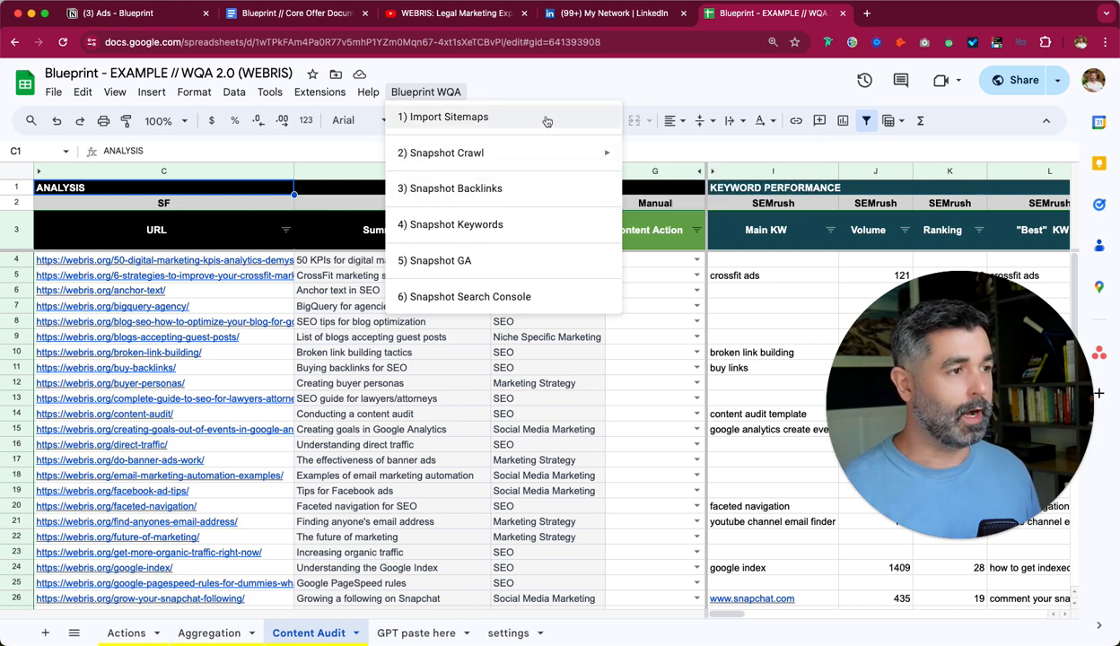
mouse_move(527, 188)
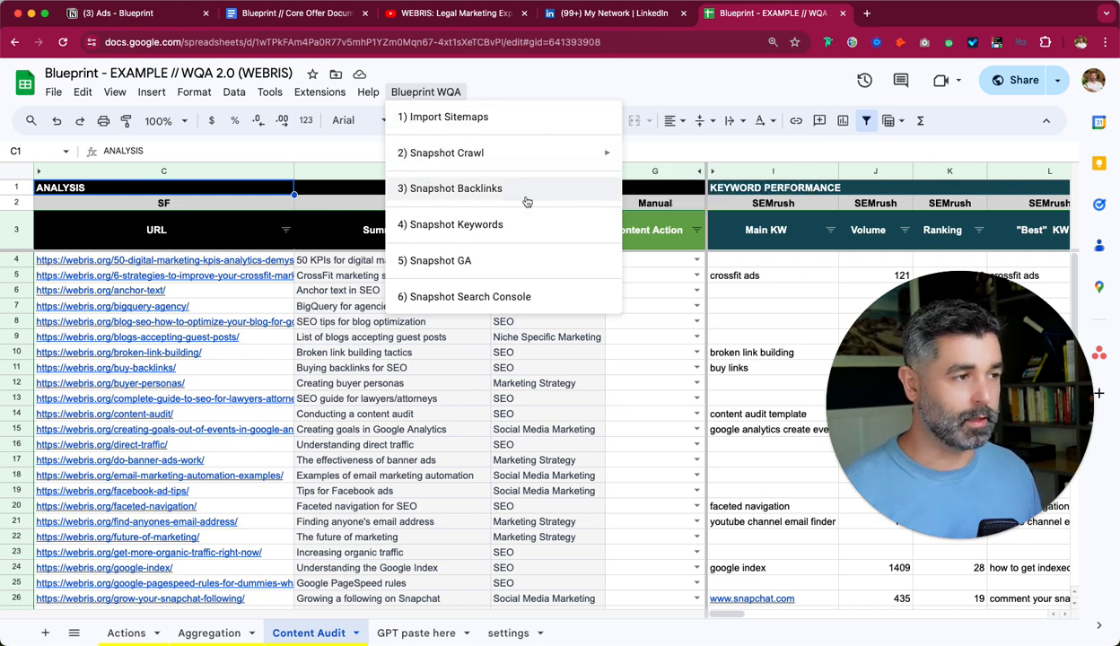
mouse_move(502, 225)
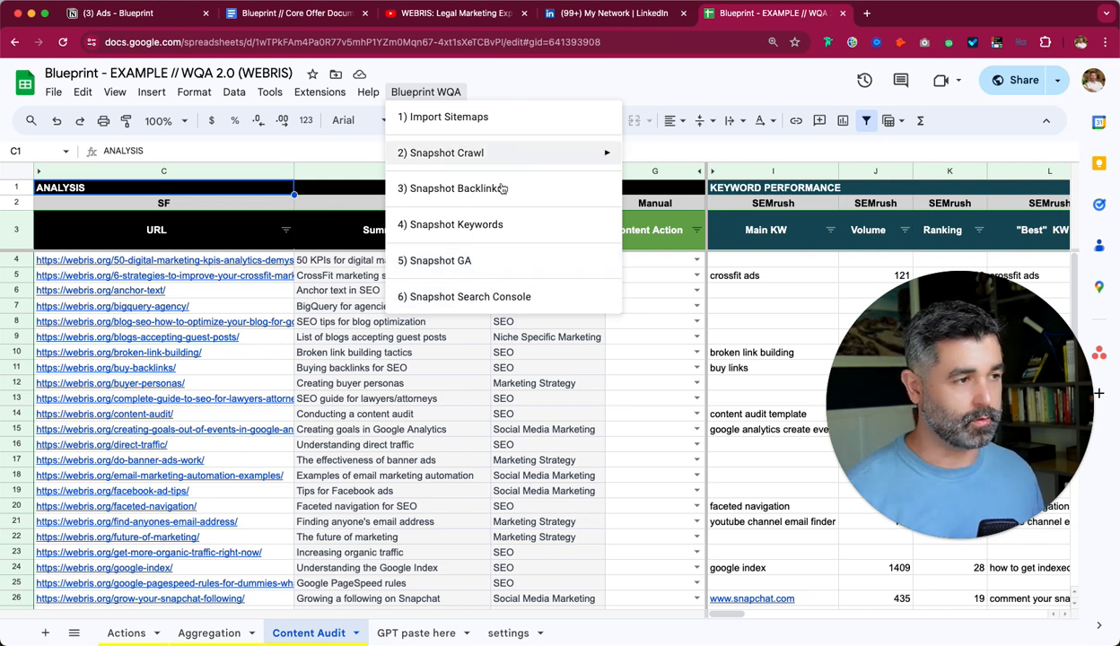
click(562, 154)
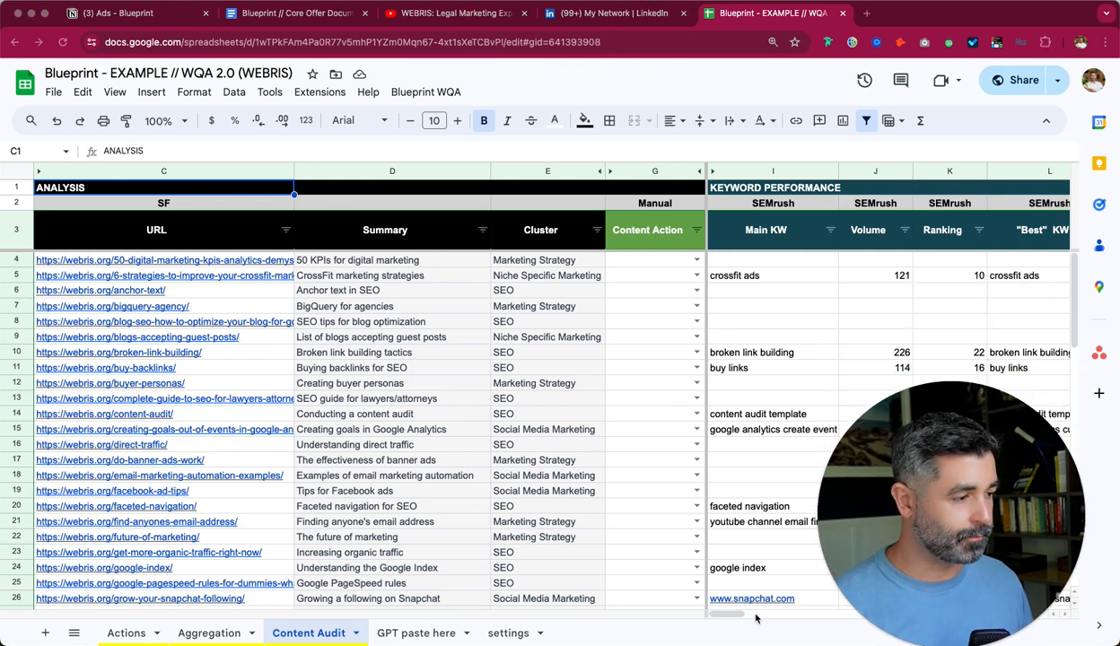
click(208, 633)
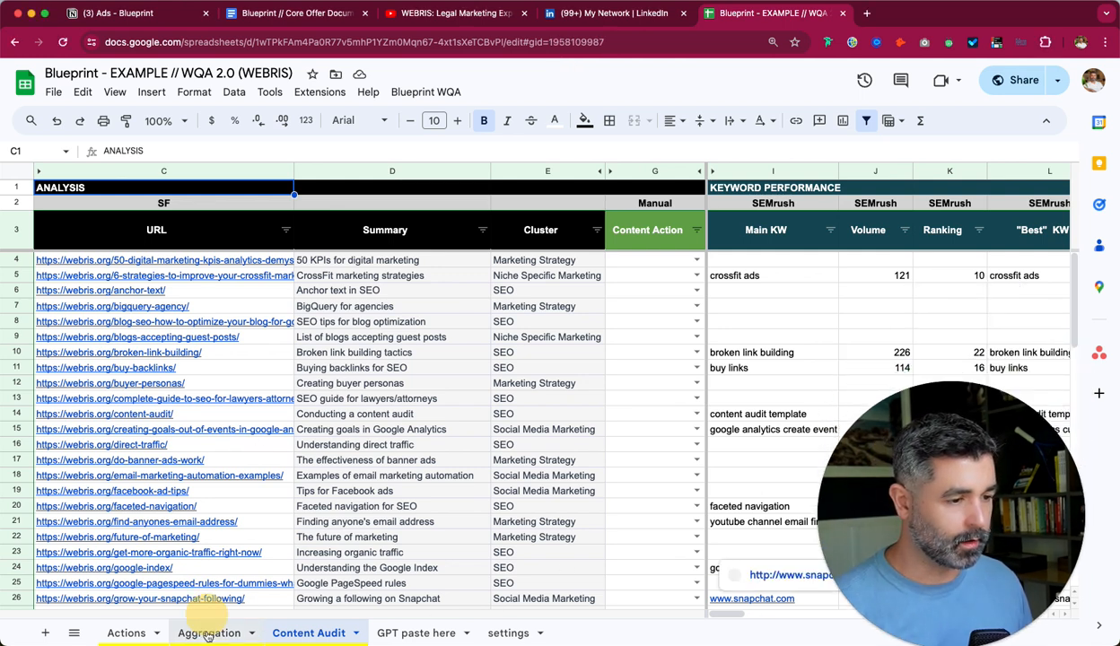
click(210, 633)
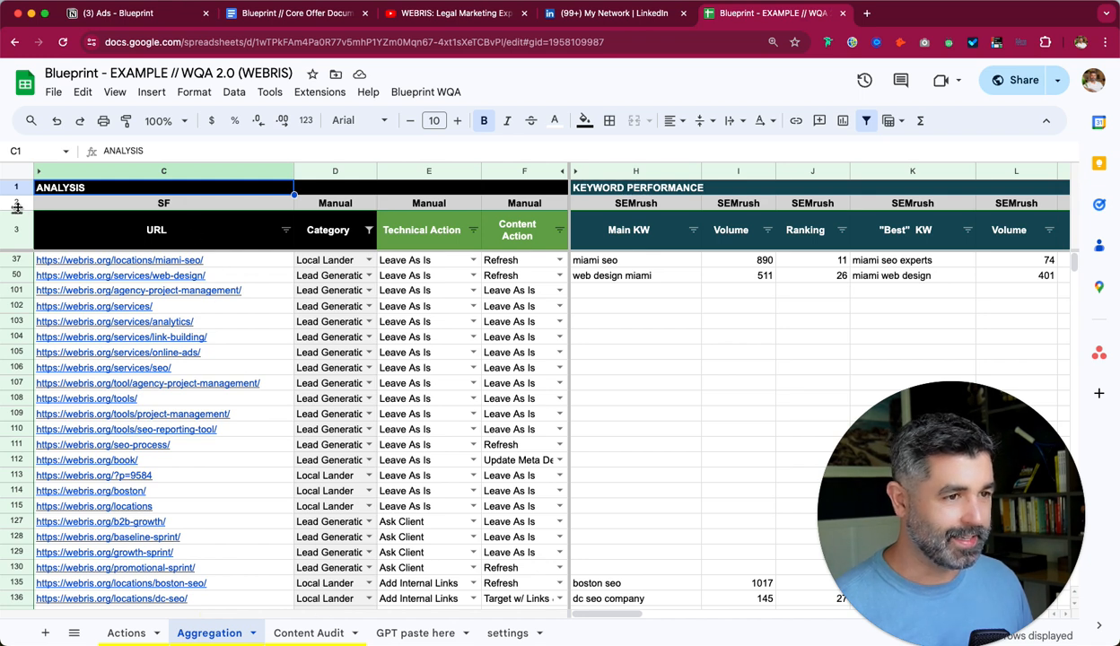
Step: Check the SEMrush labels above Main KW and Best KW, then view the Technical columns
click(164, 203)
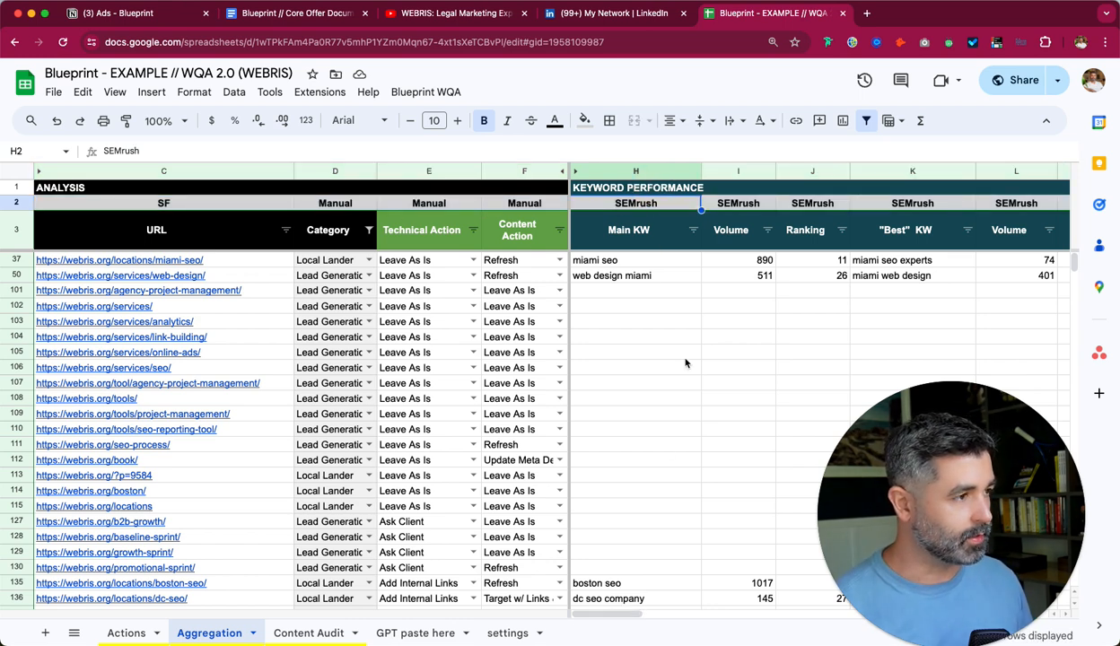
click(912, 202)
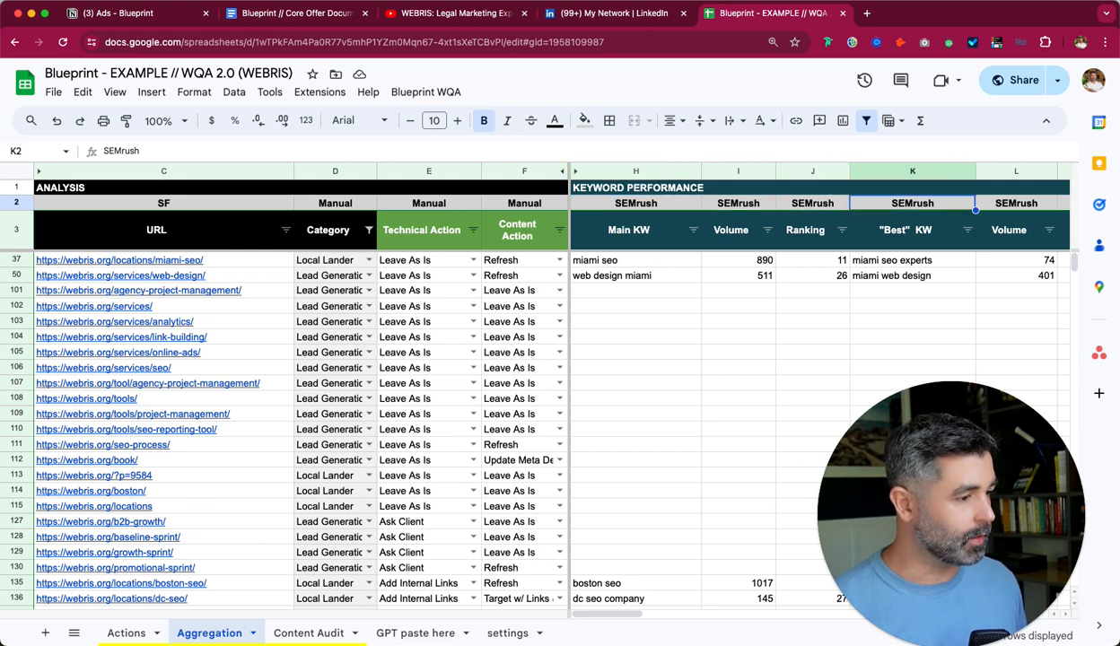
scroll(right, 3)
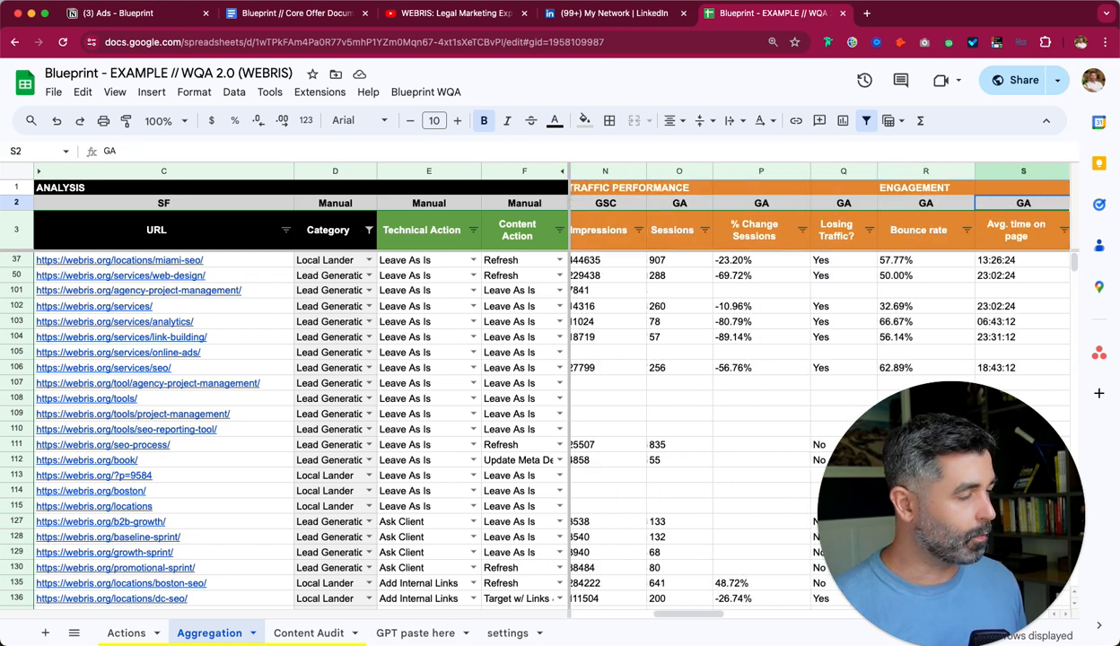
scroll(right, 3)
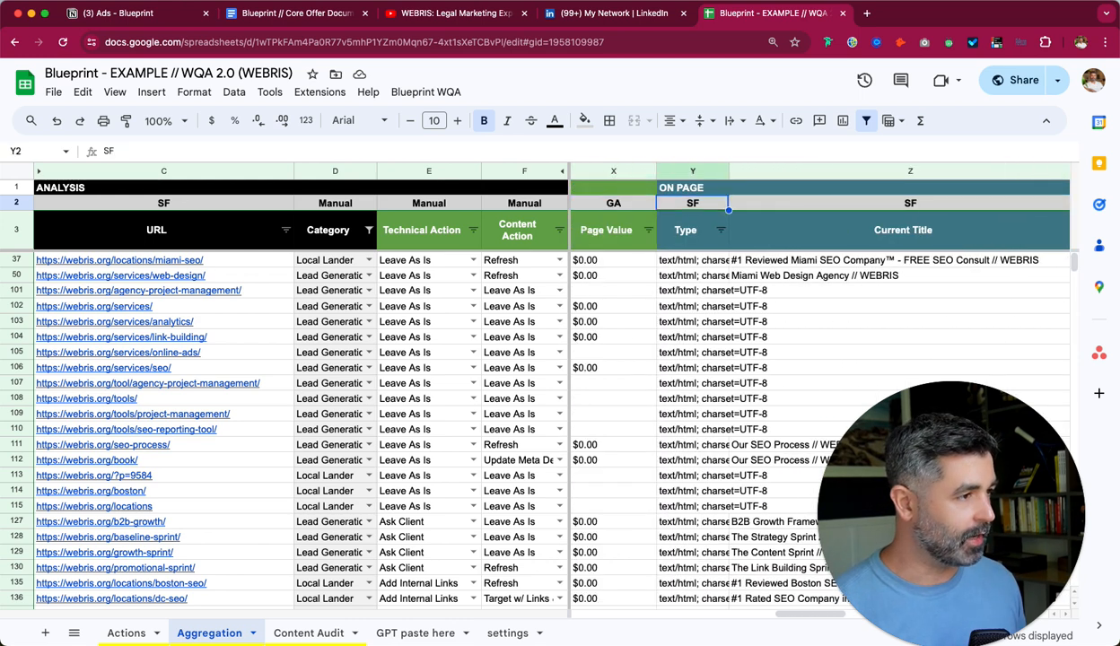
scroll(right, 3)
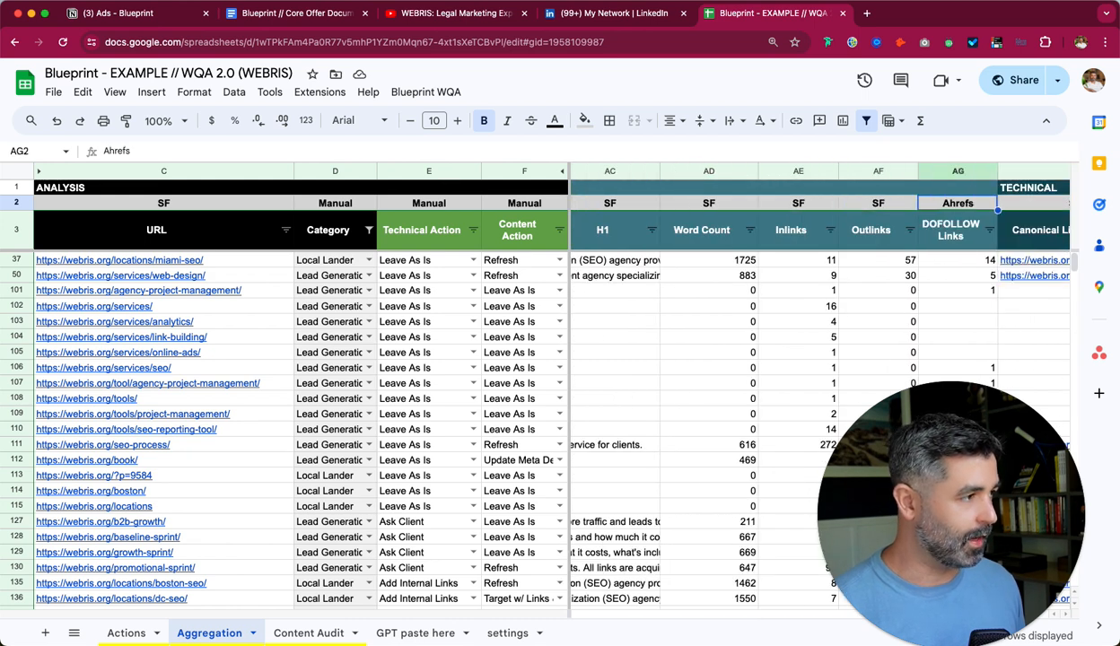
scroll(right, 3)
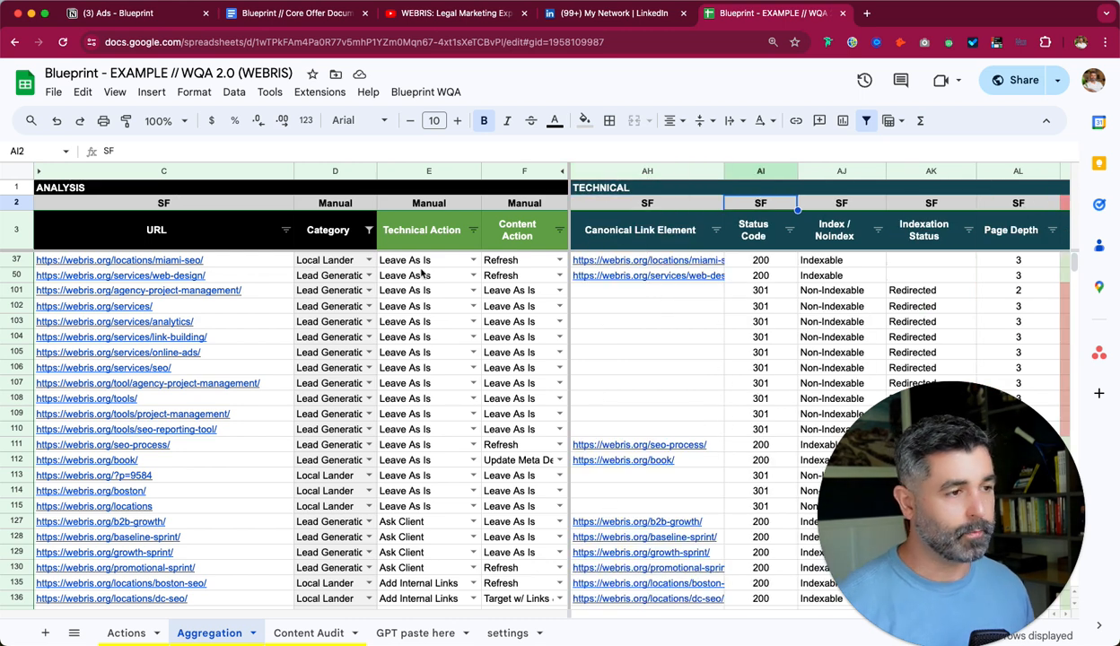
scroll(down, 3)
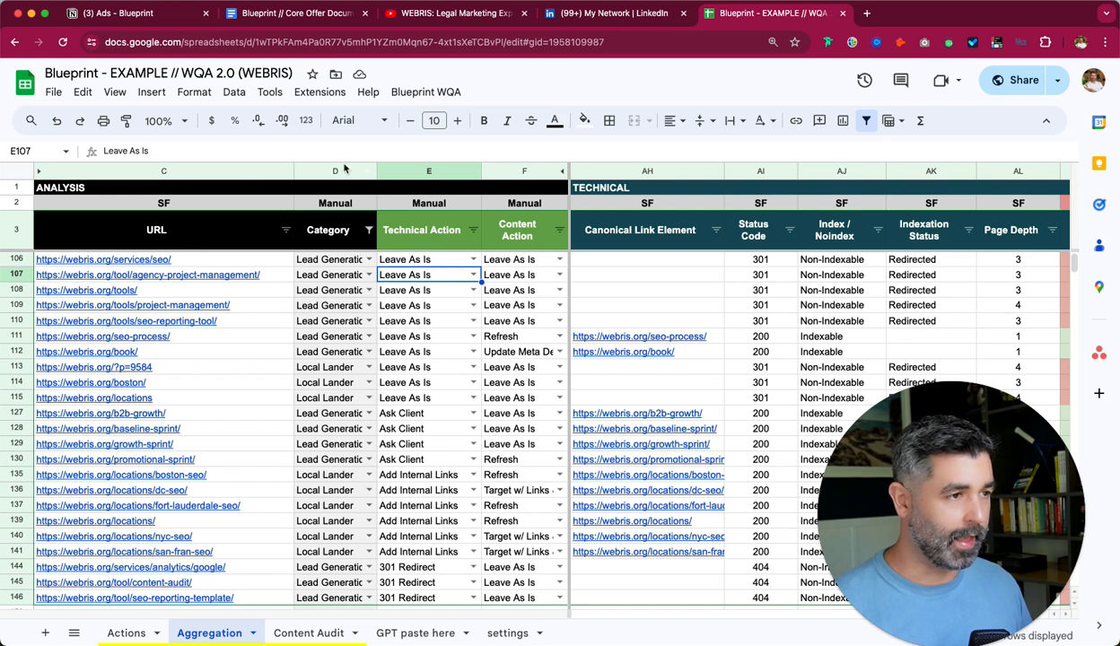
click(367, 260)
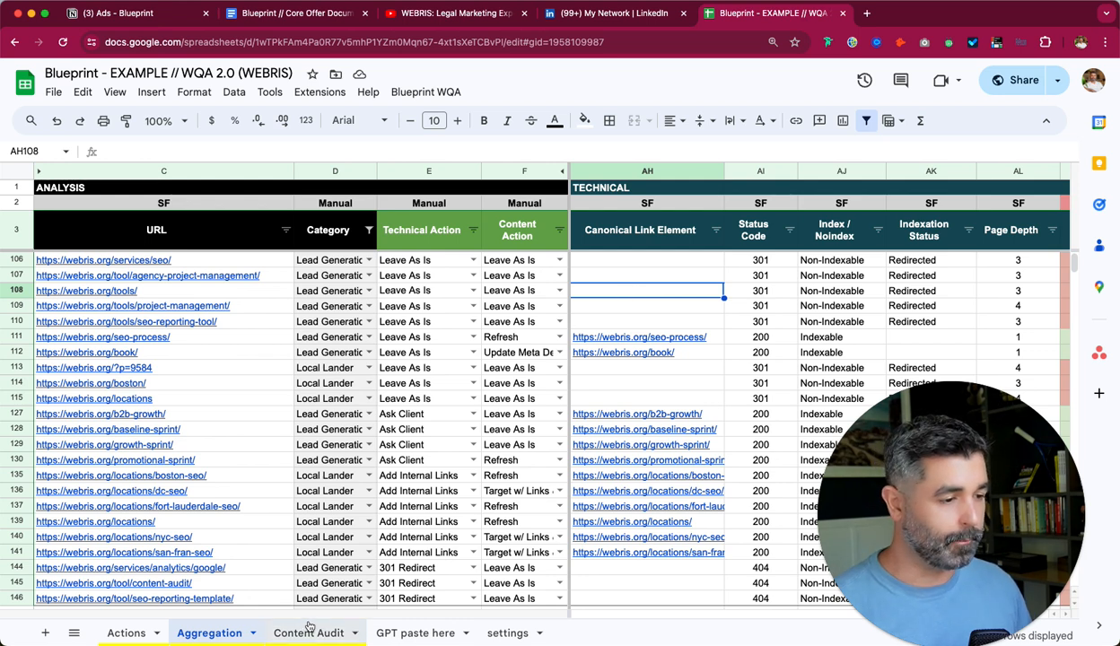
Step: Return to the Content Audit sheet listing URLs, clusters and content actions
click(309, 633)
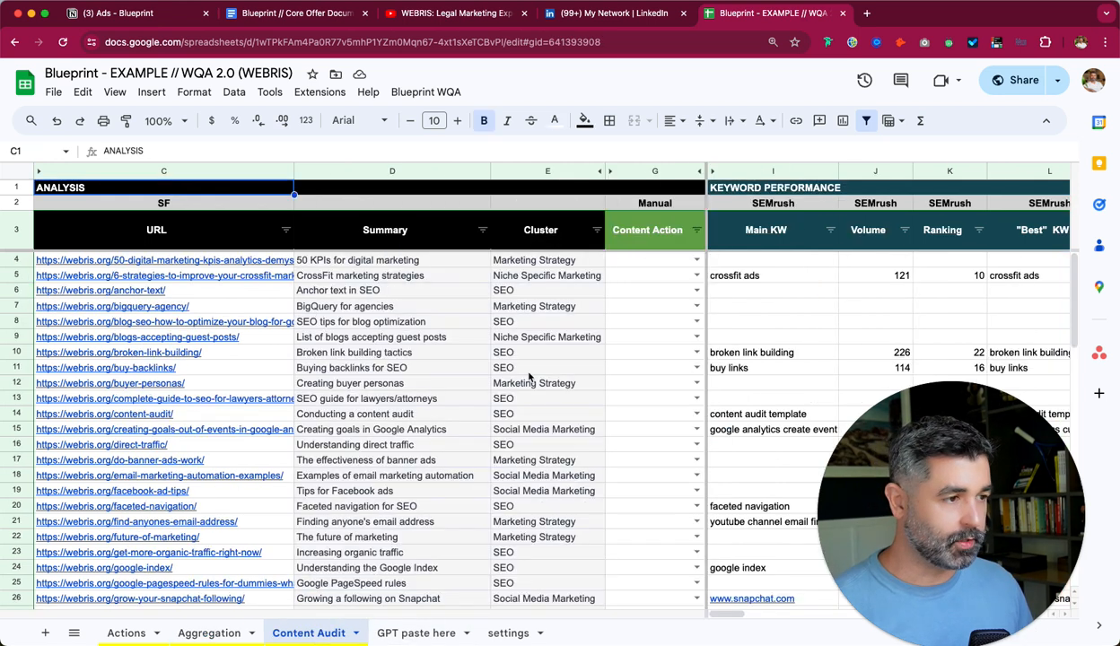
mouse_move(481, 277)
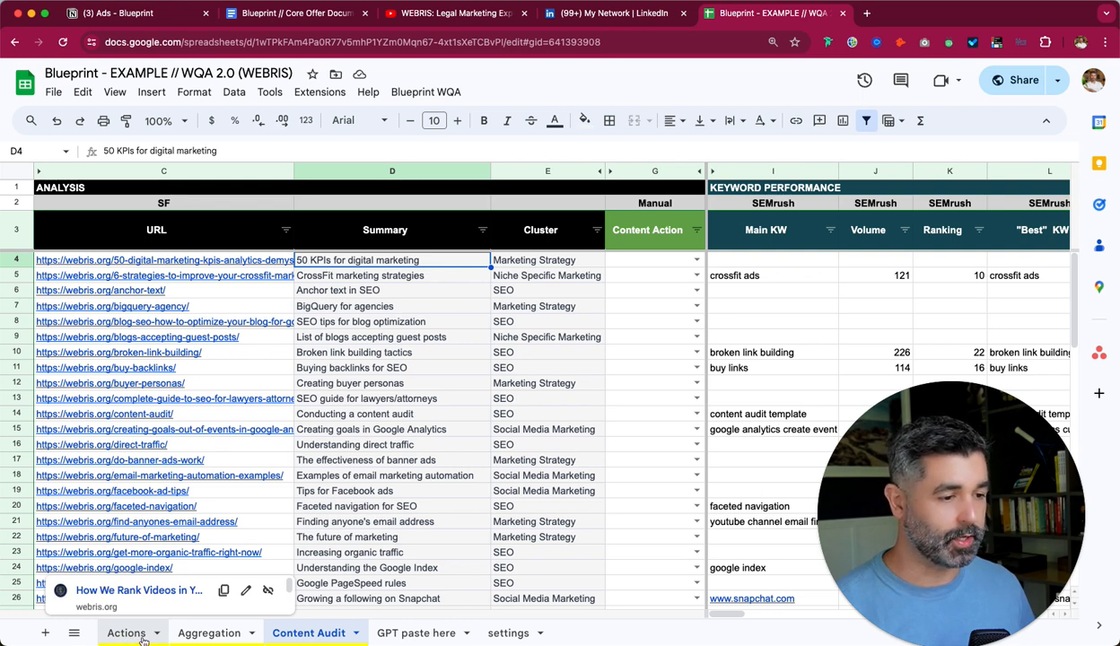
Step: Show all Actions tasks by clearing the Bucket filter, and read the NOINDEX and internal-link details
click(126, 633)
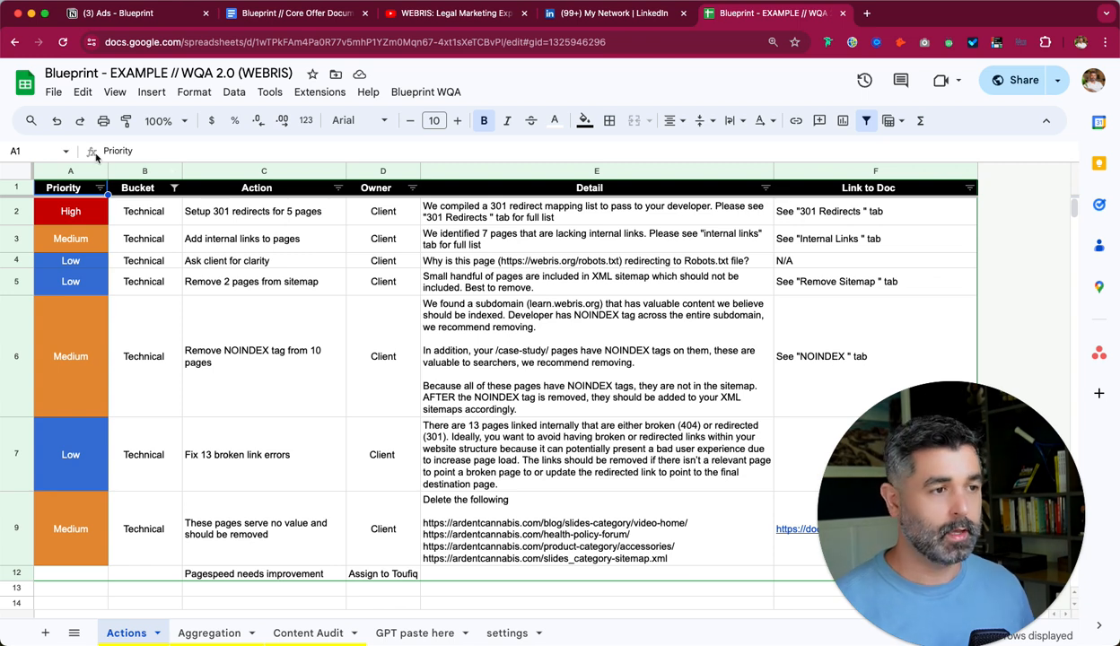
click(174, 187)
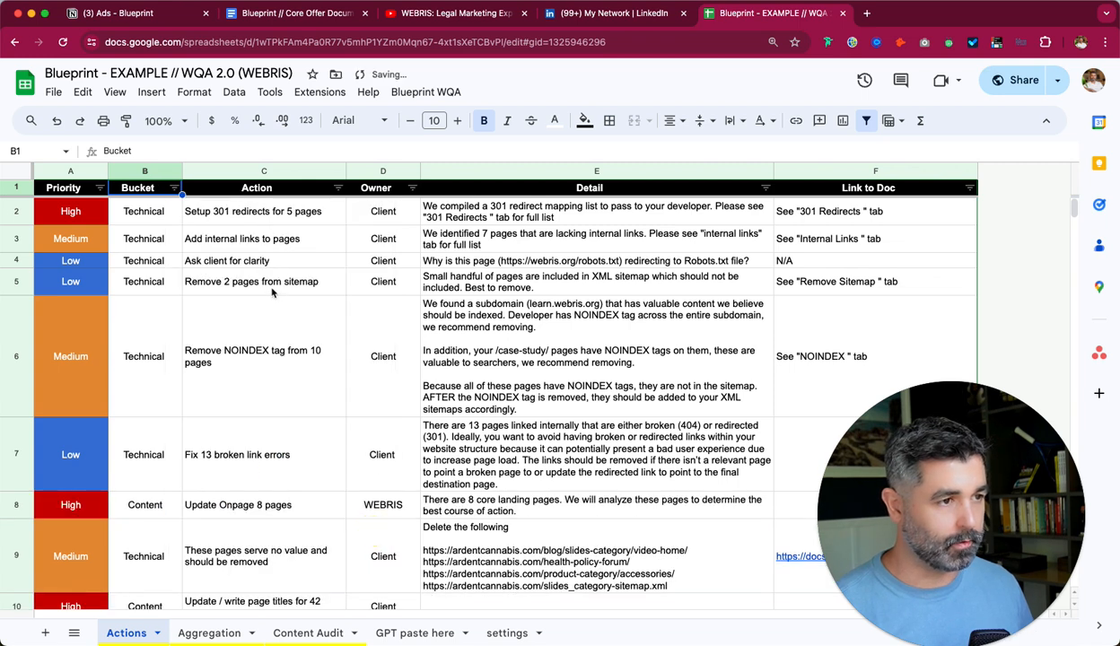
click(256, 211)
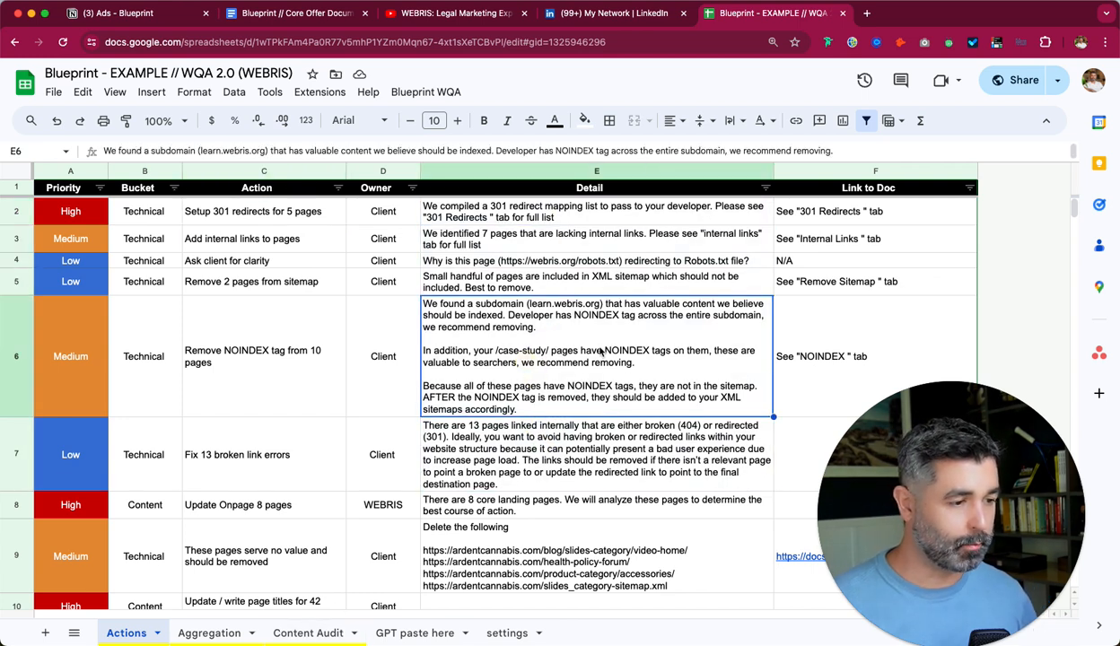
click(596, 238)
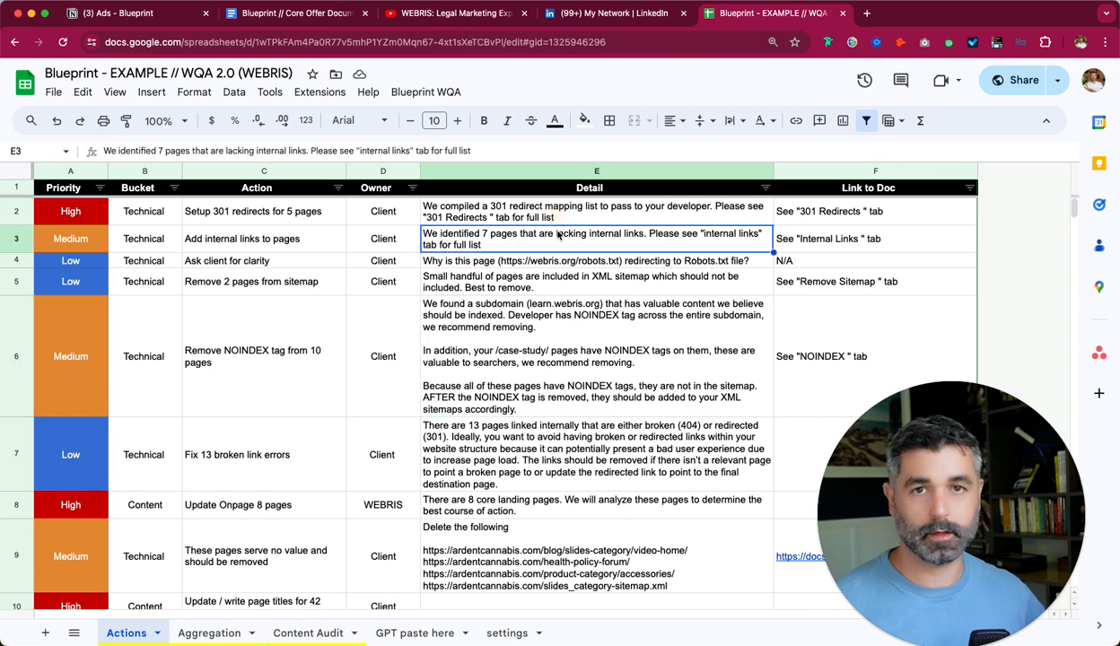
mouse_move(392, 437)
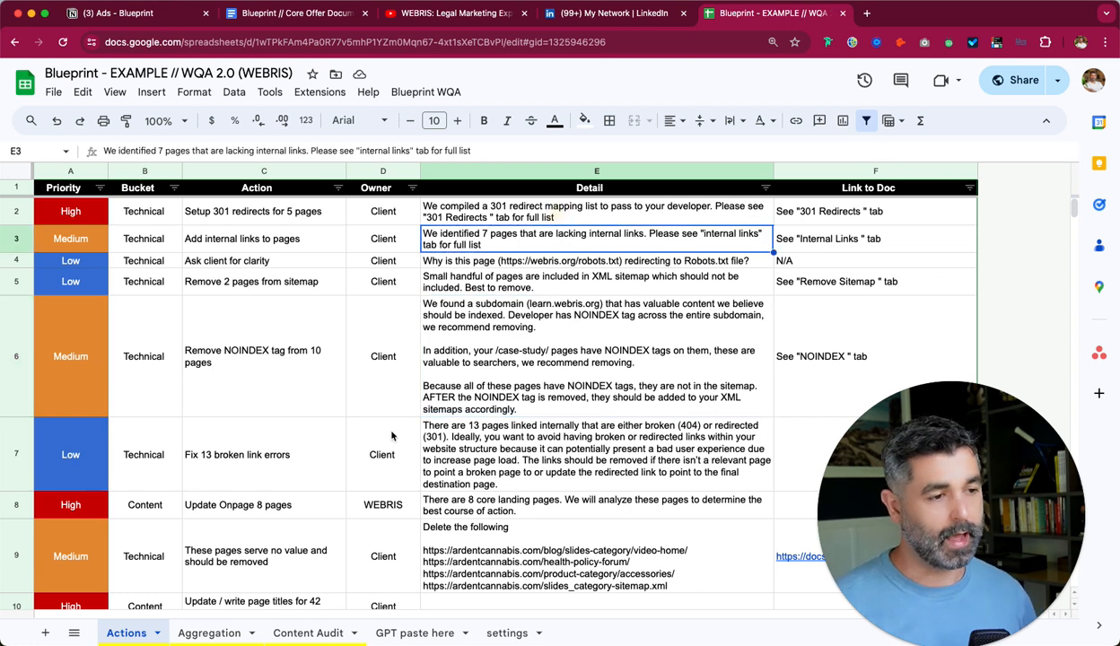